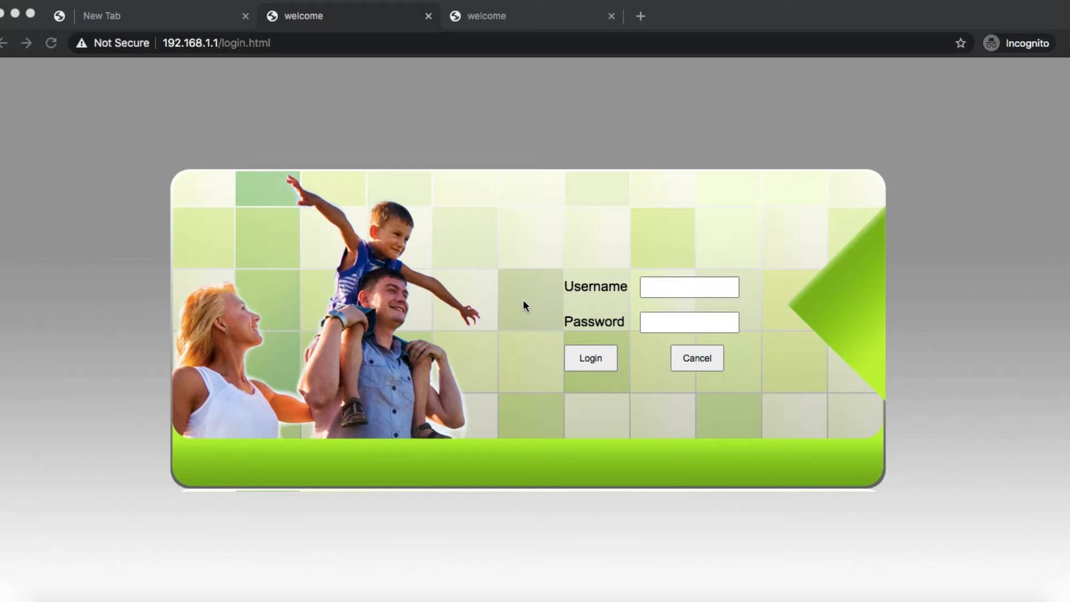
mouse_move(348, 162)
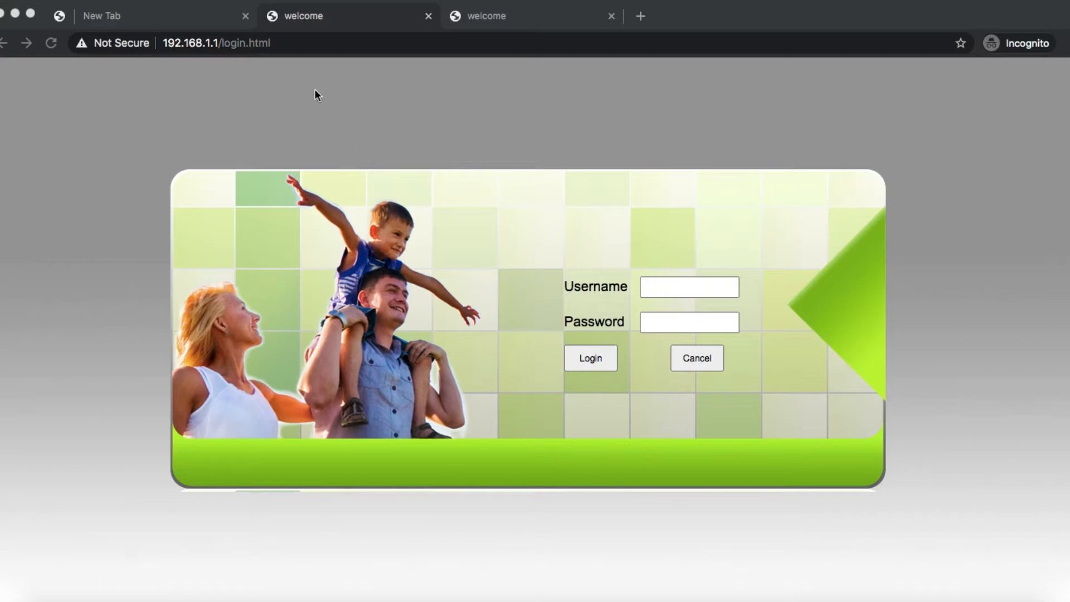
Reach the MAC Filtering page under Security > Firewall after logging in.
double_click(192, 43)
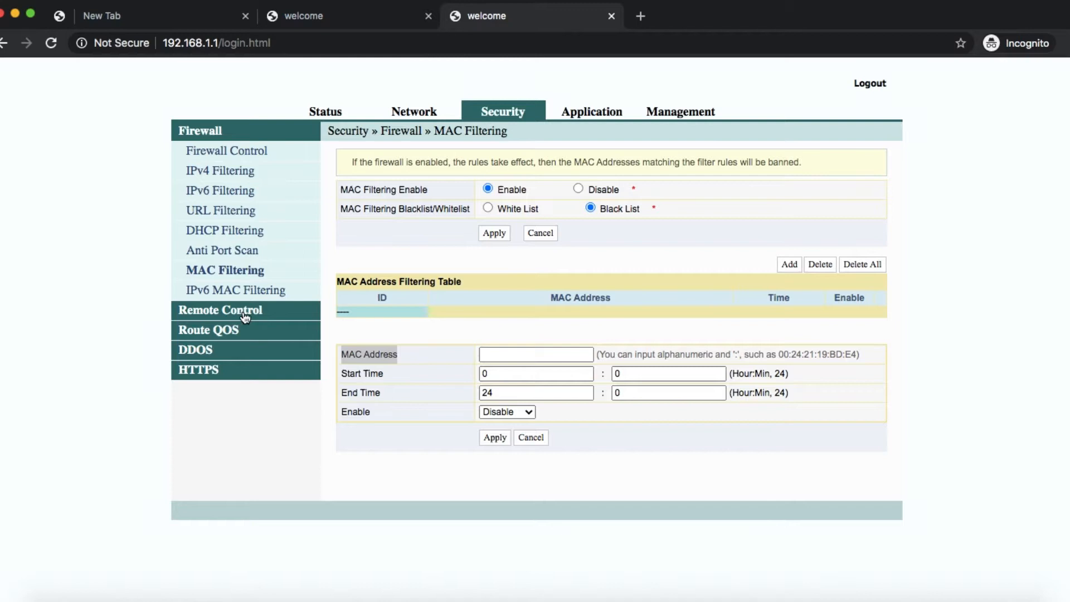
mouse_move(503, 112)
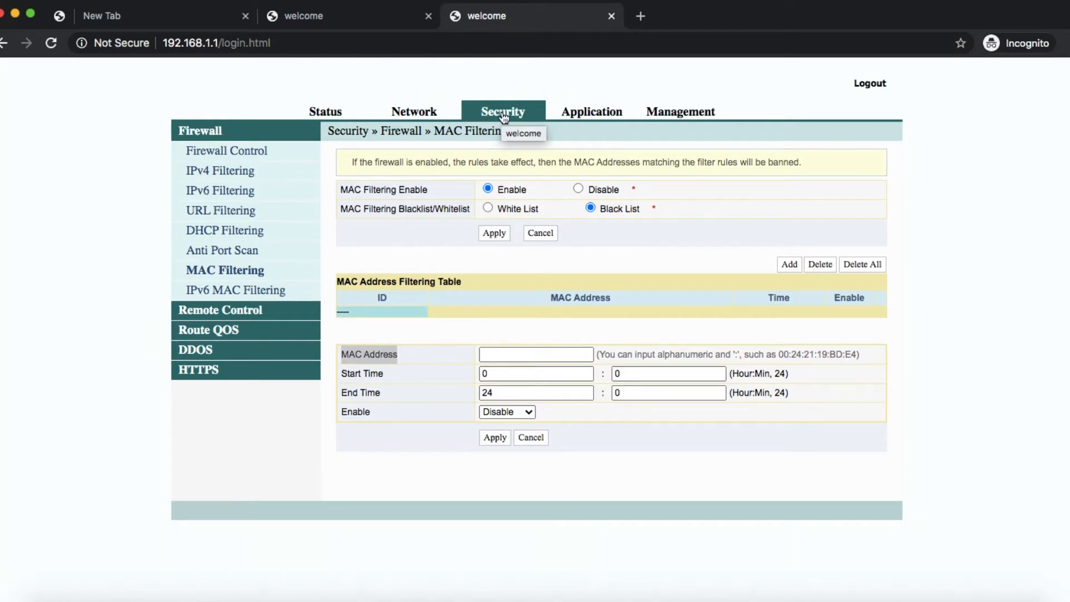
mouse_move(235, 282)
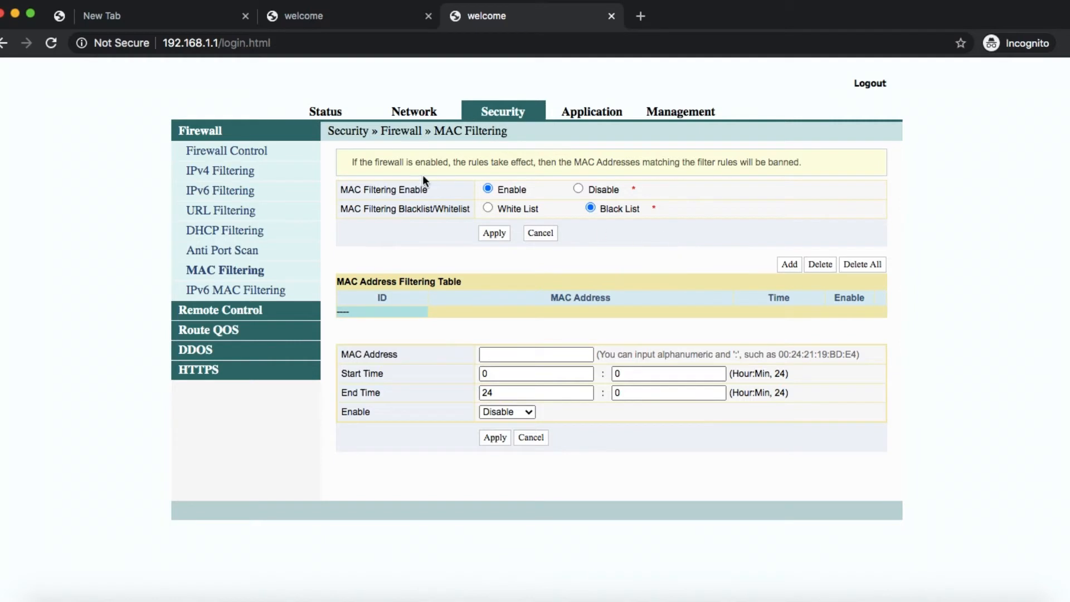
mouse_move(561, 454)
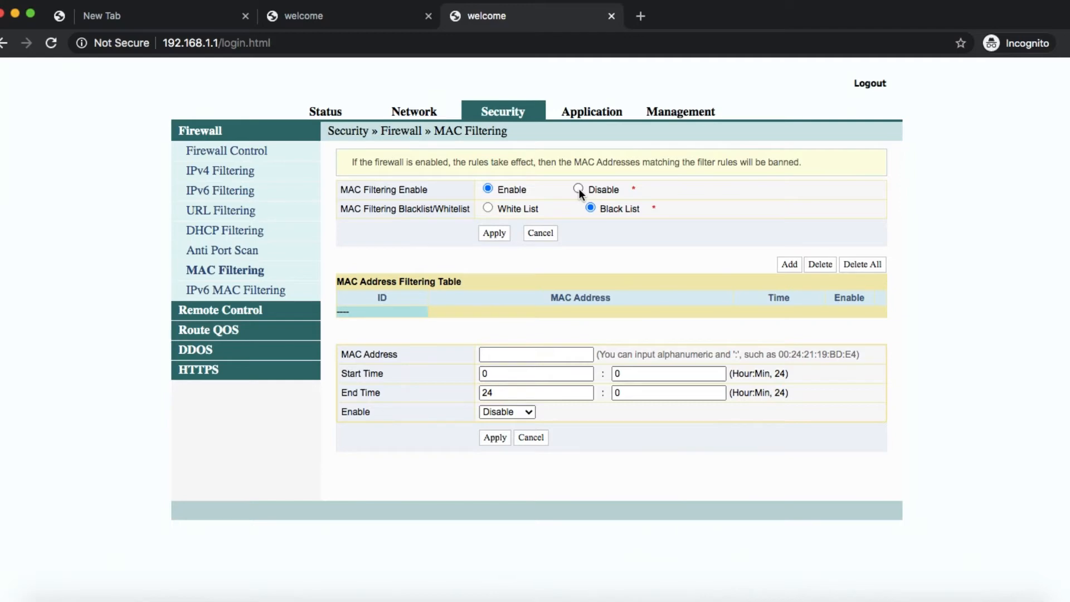
left_click(578, 189)
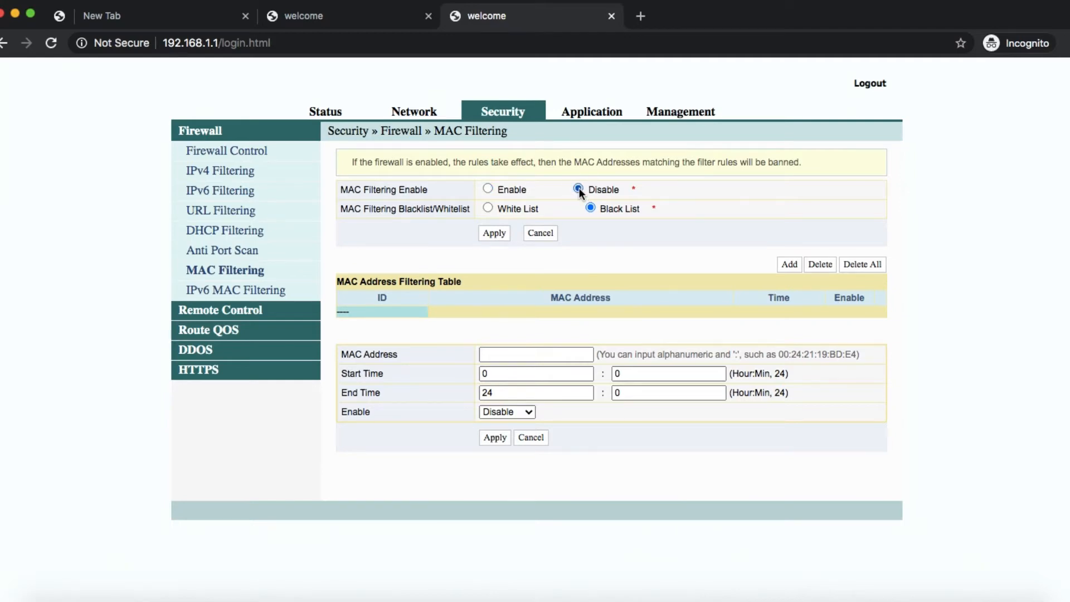
left_click(488, 189)
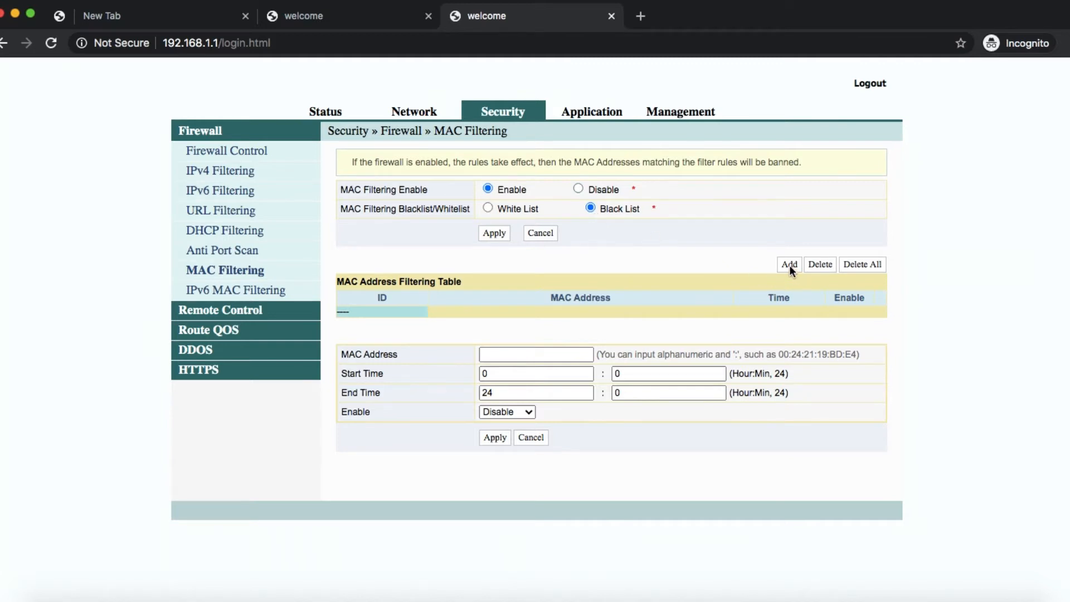
left_click(536, 354)
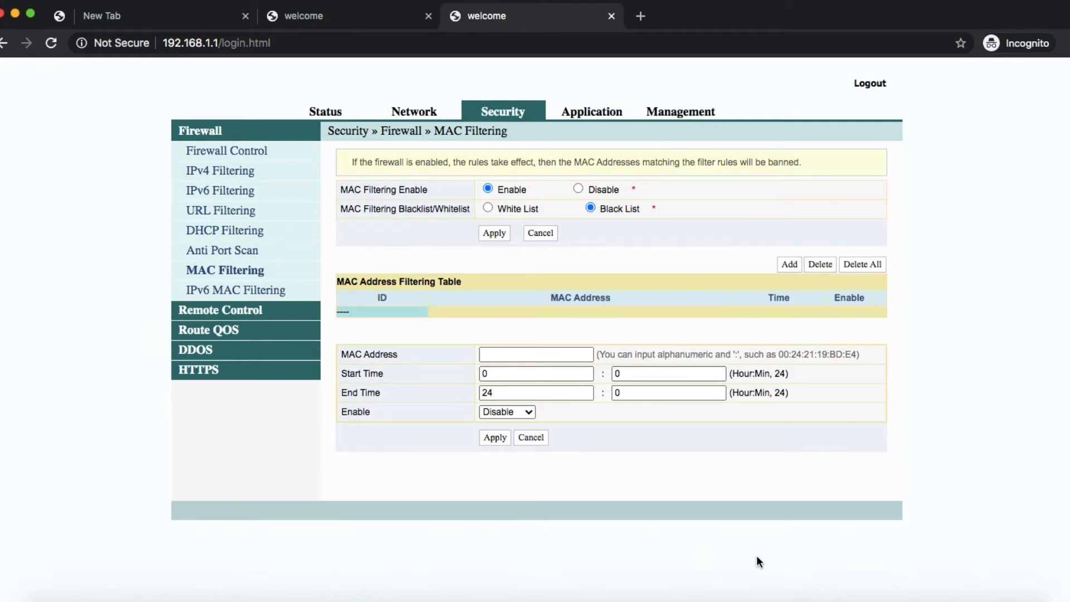
Start the new filter entry's MAC address with 'f' and leave the entry set to Disable.
double_click(369, 353)
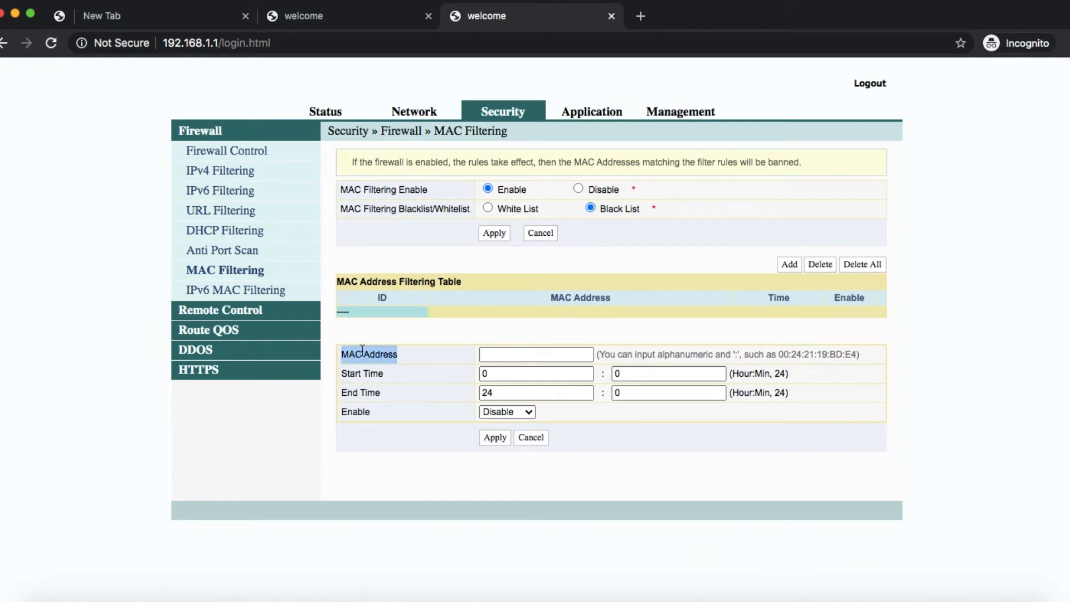
mouse_move(923, 572)
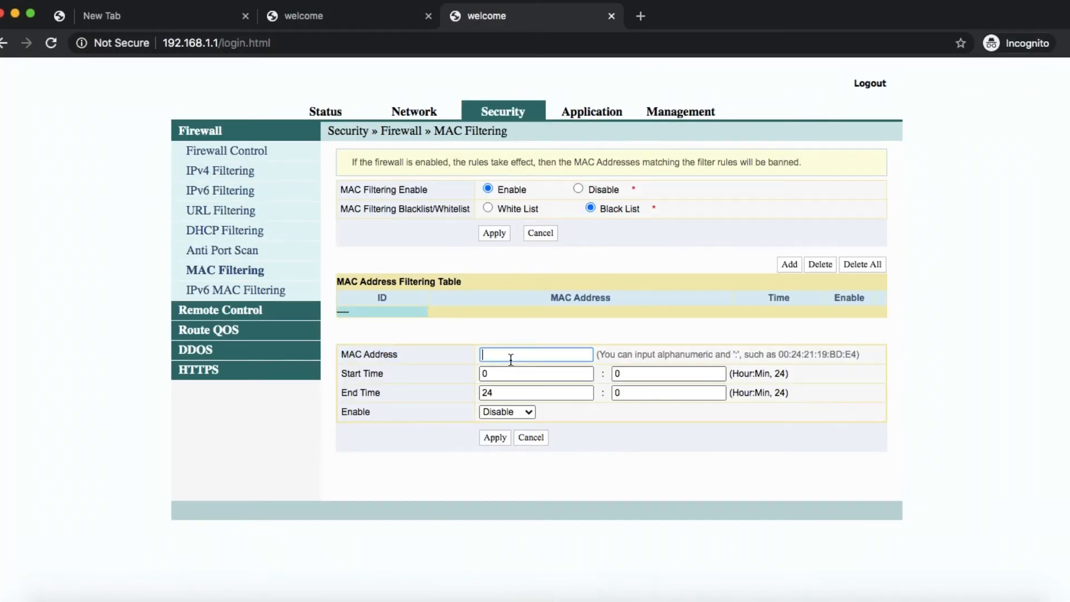
type("f")
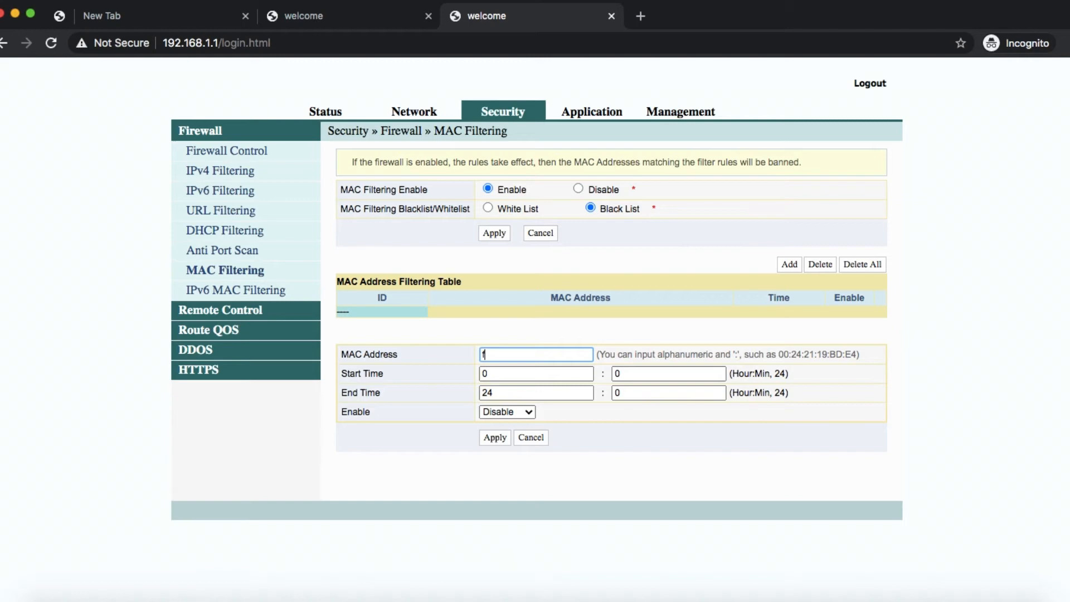
left_click(507, 411)
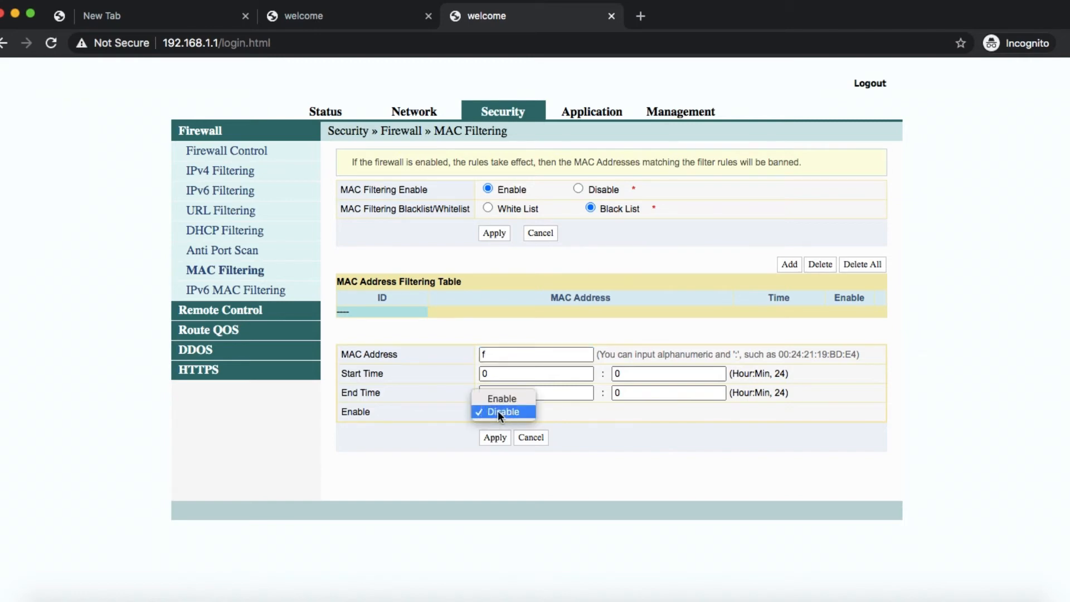
left_click(504, 411)
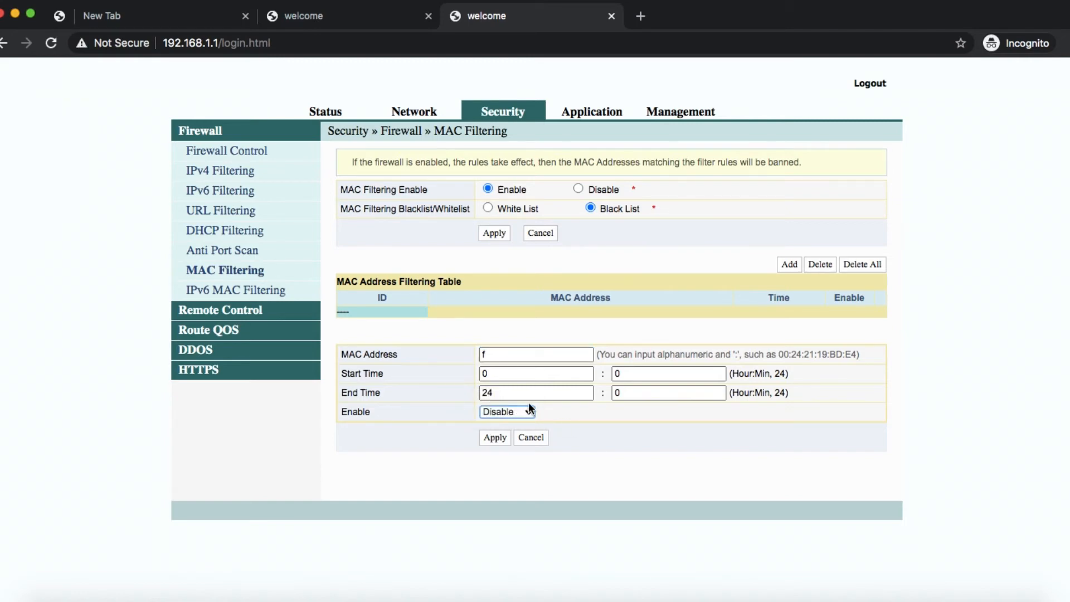
left_click(507, 411)
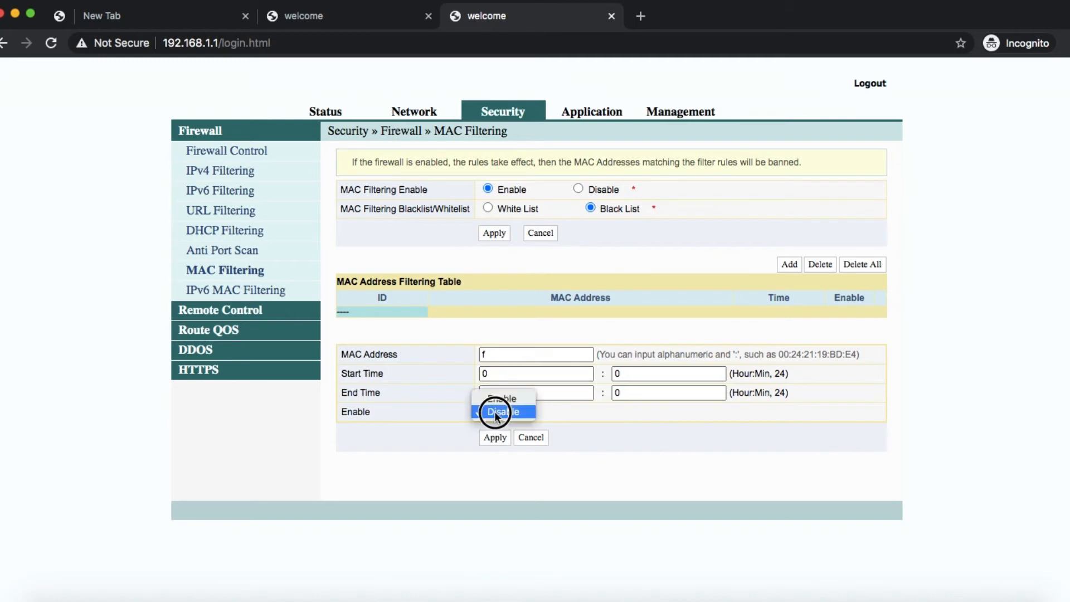
left_click(498, 411)
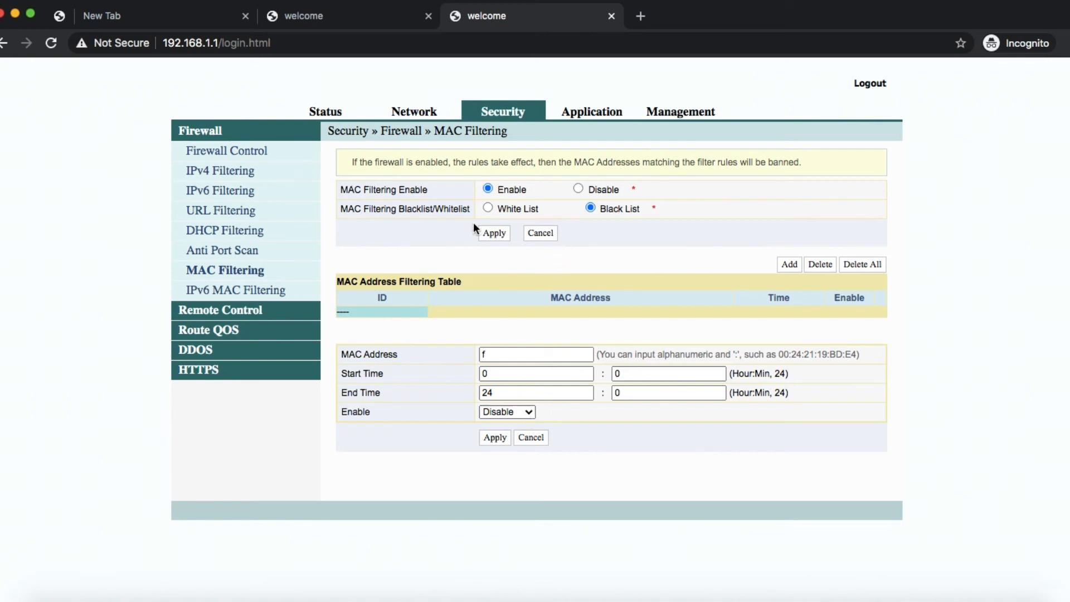
Switch MAC filtering from Black List to White List mode.
left_click(488, 208)
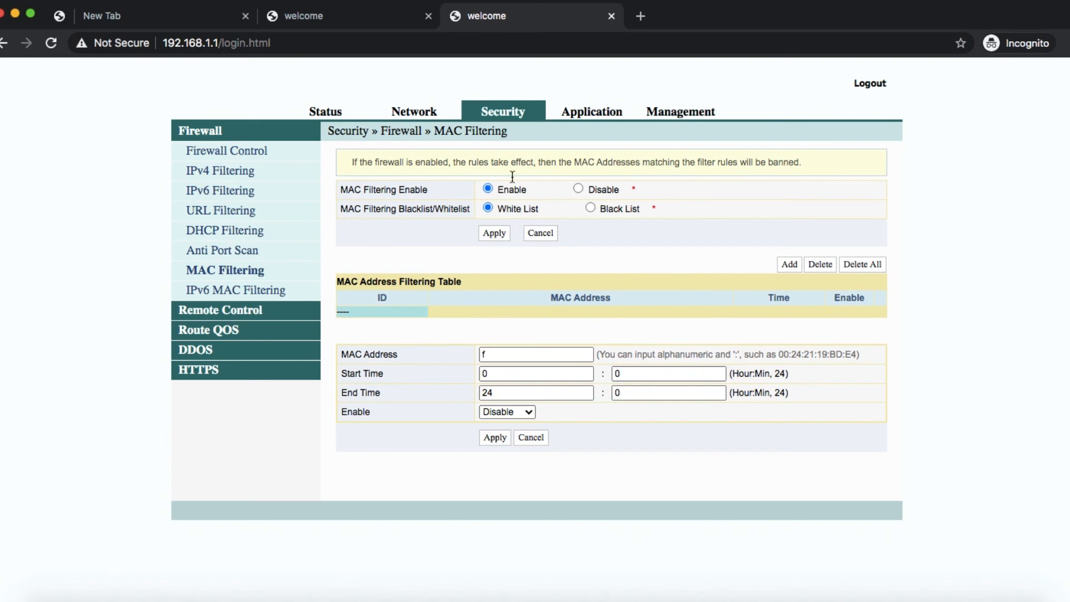
mouse_move(410, 429)
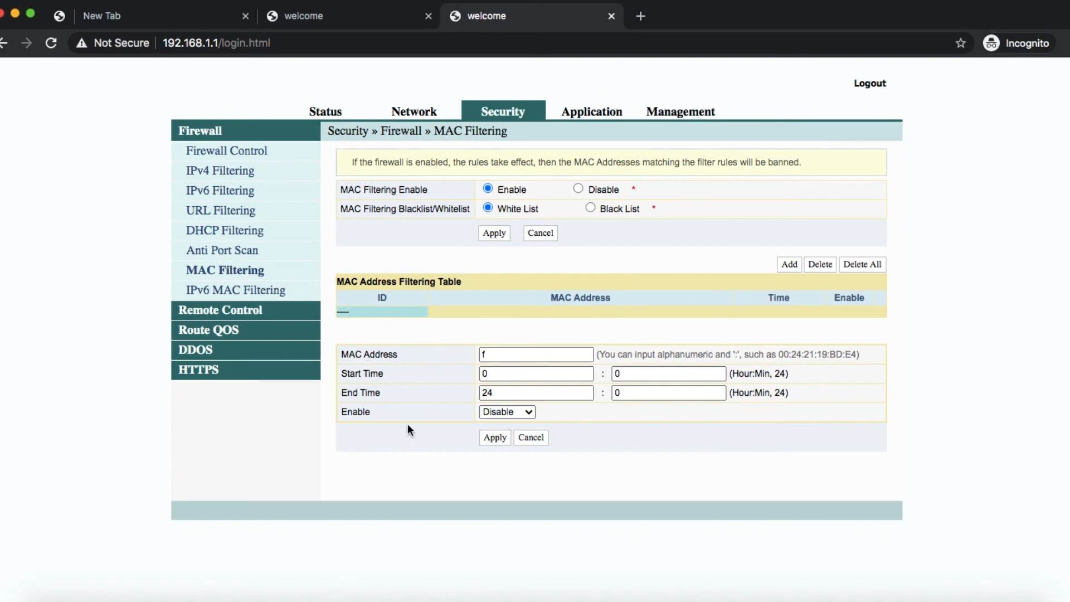